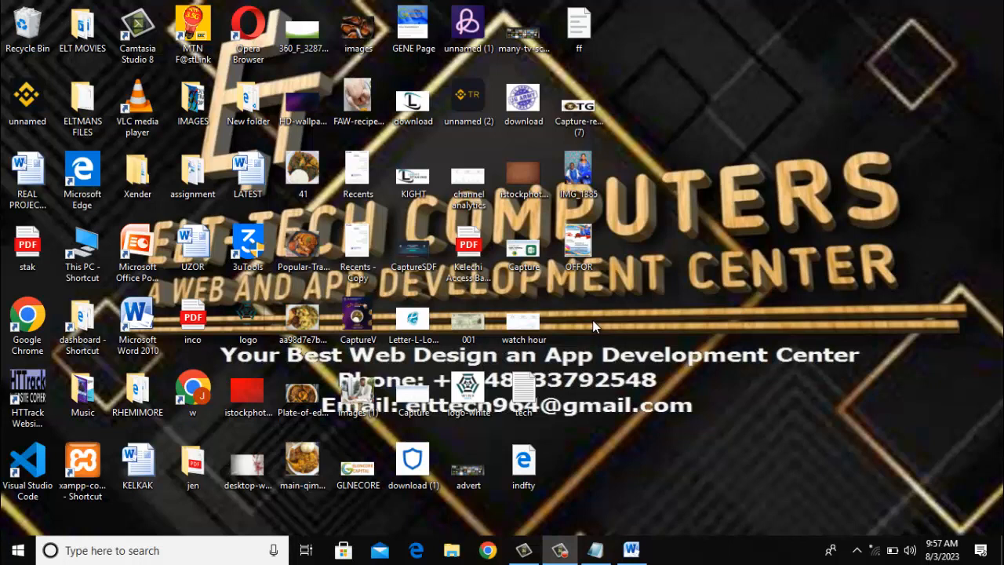
{"action": "mouse_move", "coordinate": [593, 426]}
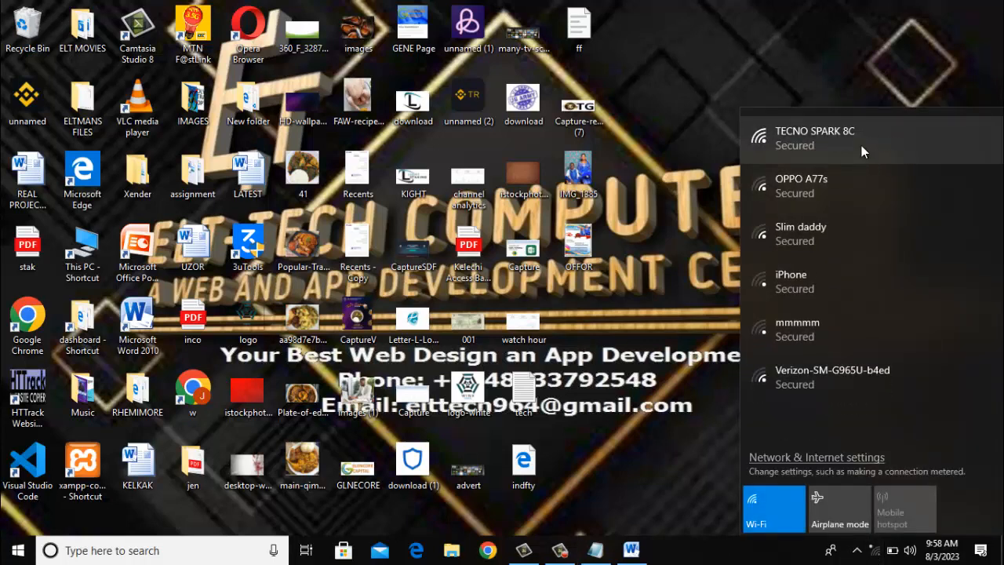
Join the TECNO SPARK 8C hotspot with its security key and allow the PC to be discoverable.
{"action": "left_click", "coordinate": [816, 139]}
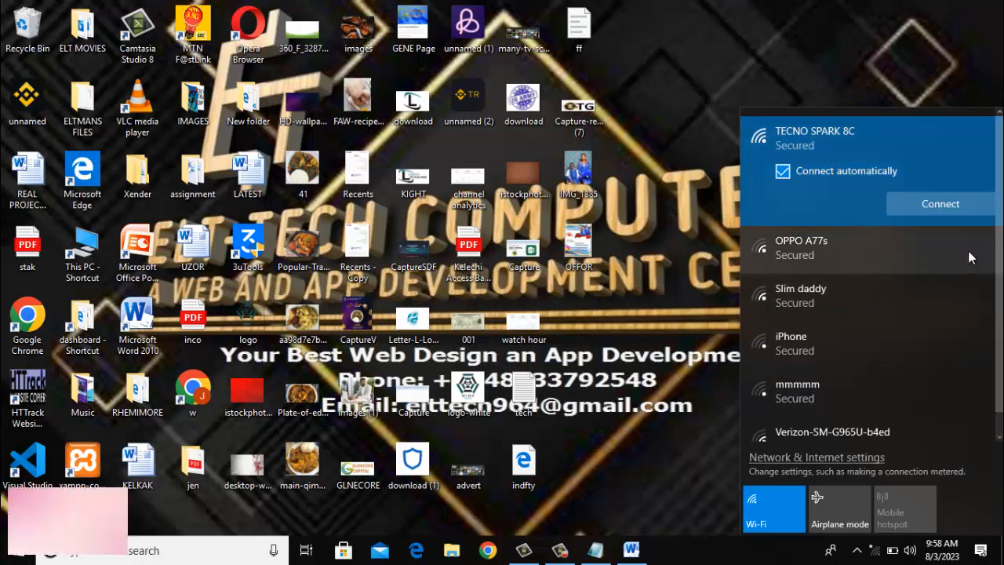
{"action": "left_click", "coordinate": [938, 203]}
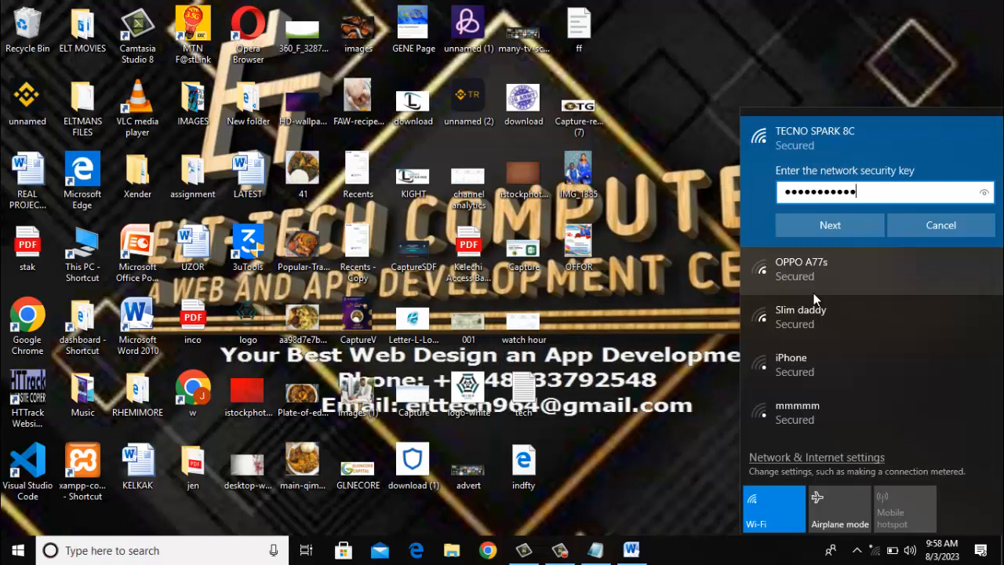
{"action": "mouse_move", "coordinate": [888, 311]}
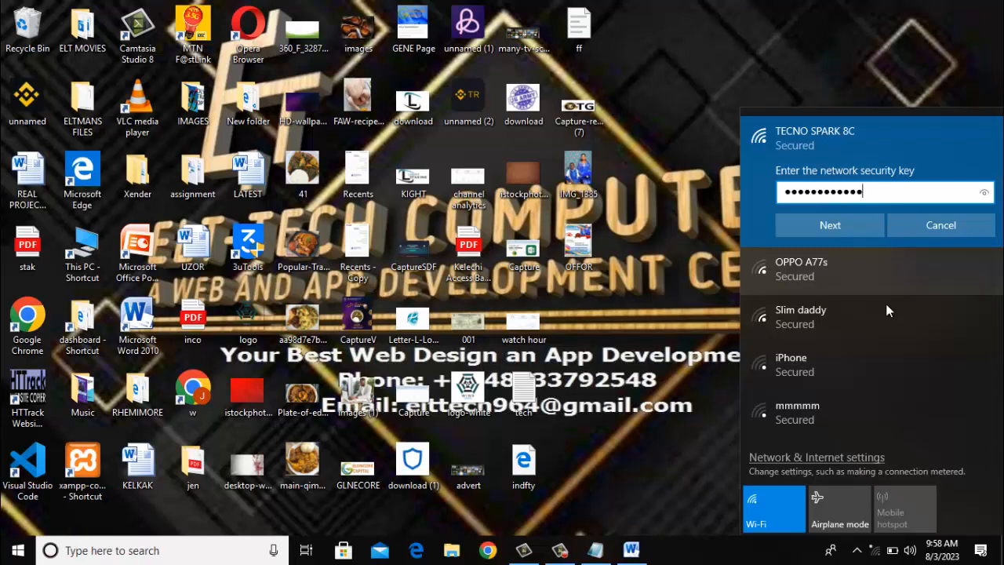
{"action": "left_click", "coordinate": [829, 225]}
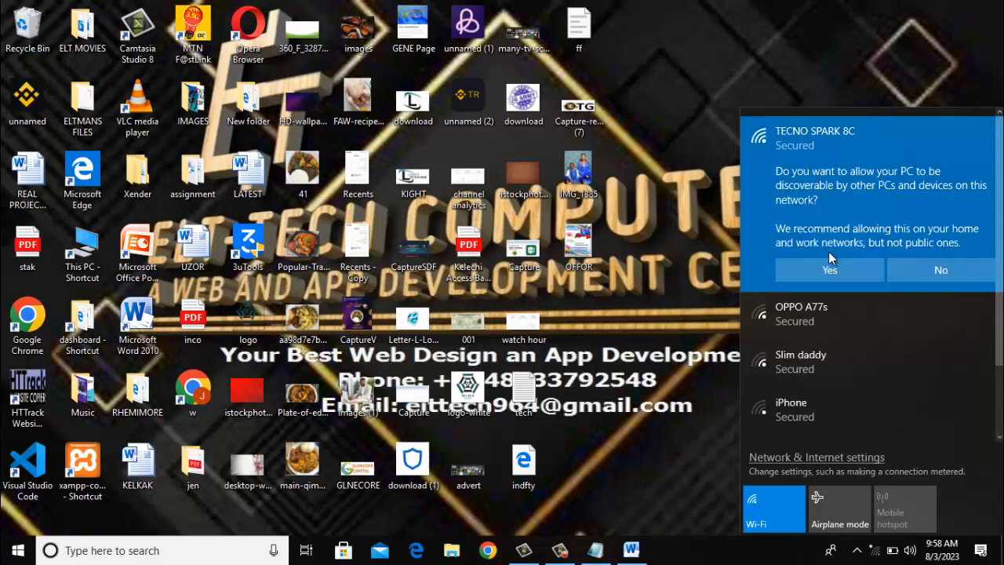
{"action": "left_click", "coordinate": [829, 269]}
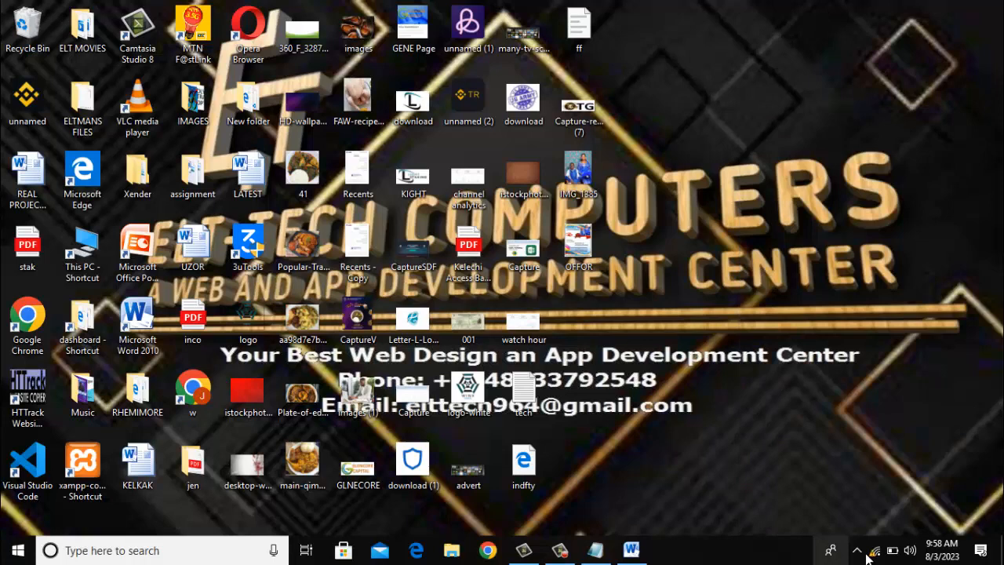
{"action": "left_click", "coordinate": [873, 550]}
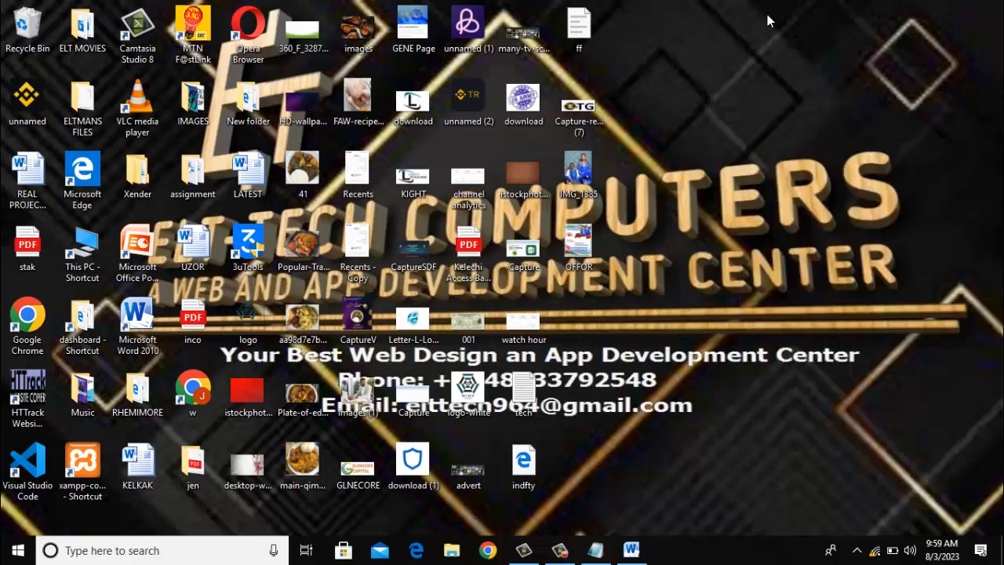
{"action": "mouse_move", "coordinate": [57, 370]}
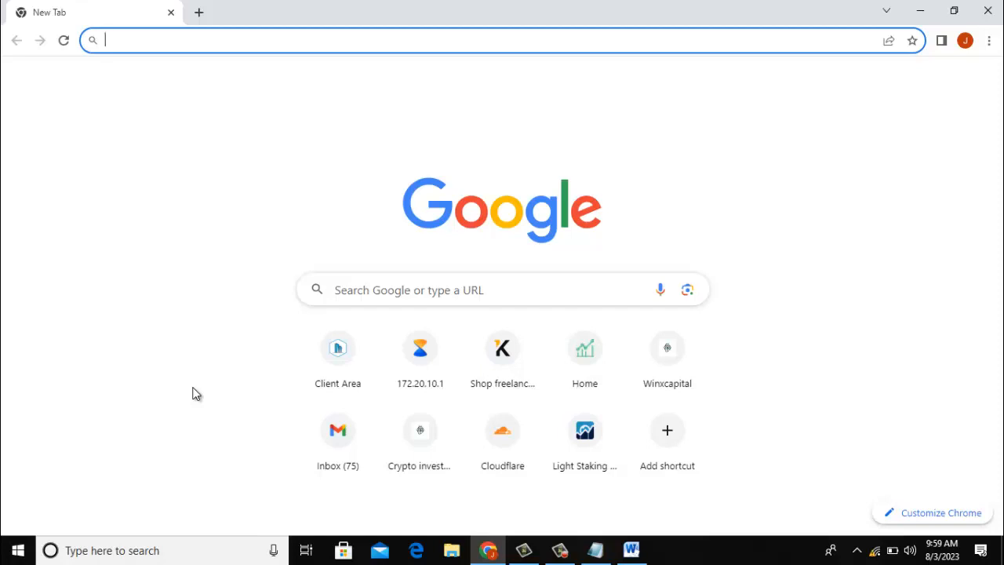
{"action": "mouse_move", "coordinate": [107, 16]}
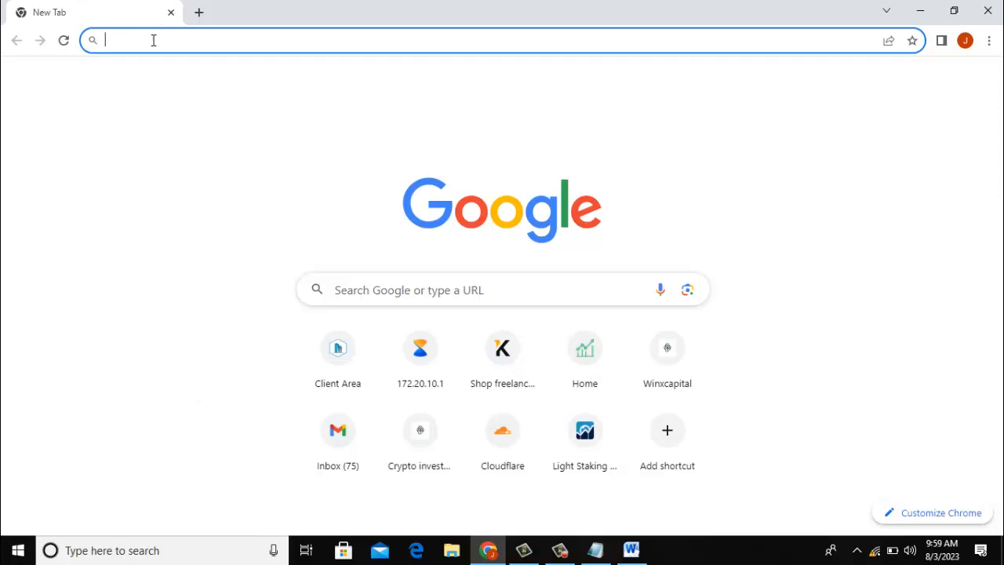
Enter the phone's address 192.168.123.158 in Chrome's address bar.
{"action": "left_click", "coordinate": [314, 40]}
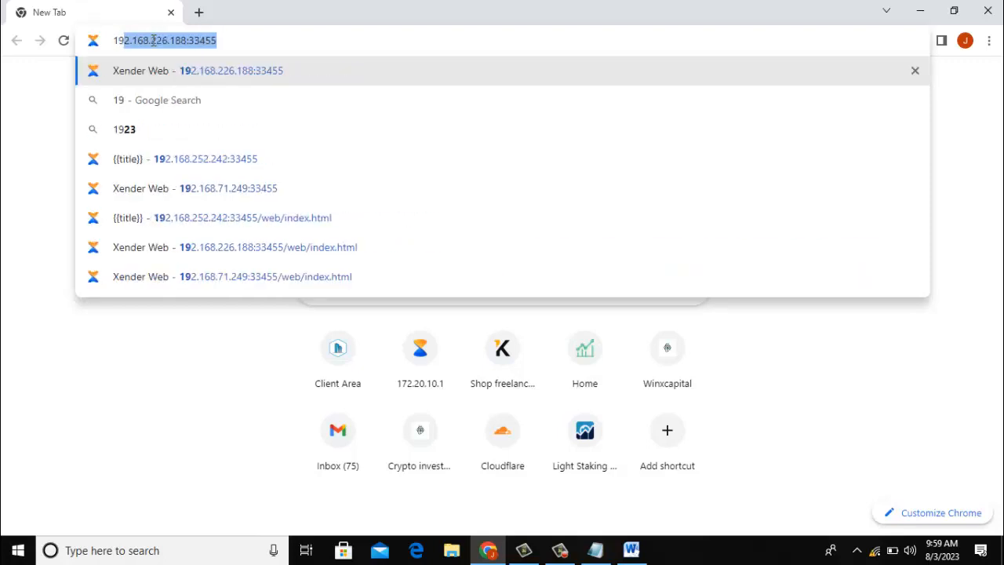
{"action": "type", "text": "192.168.123.158"}
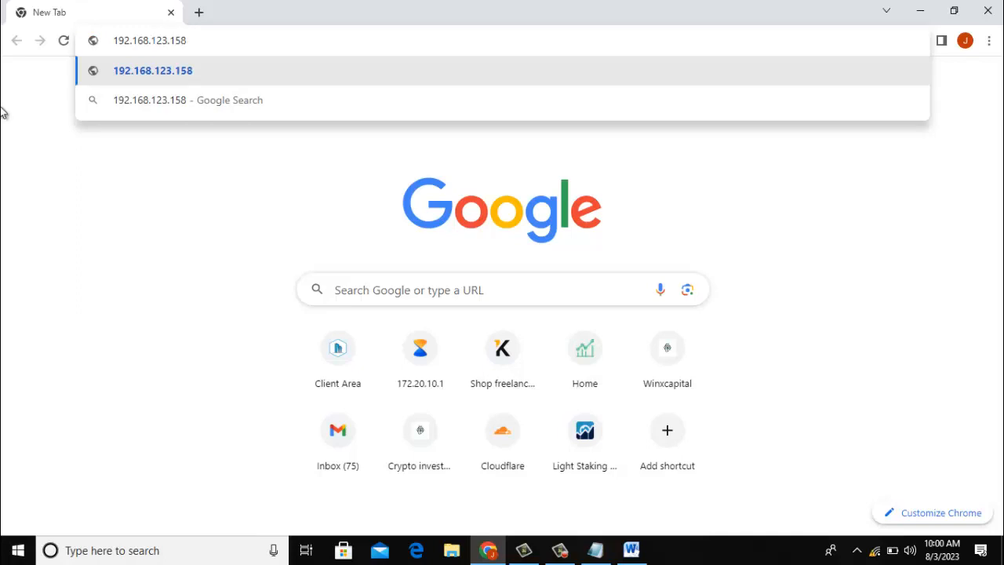
Load the 192.168.123.158 suggestion to open Xender Web for the TECNO phone.
{"action": "left_click", "coordinate": [17, 550]}
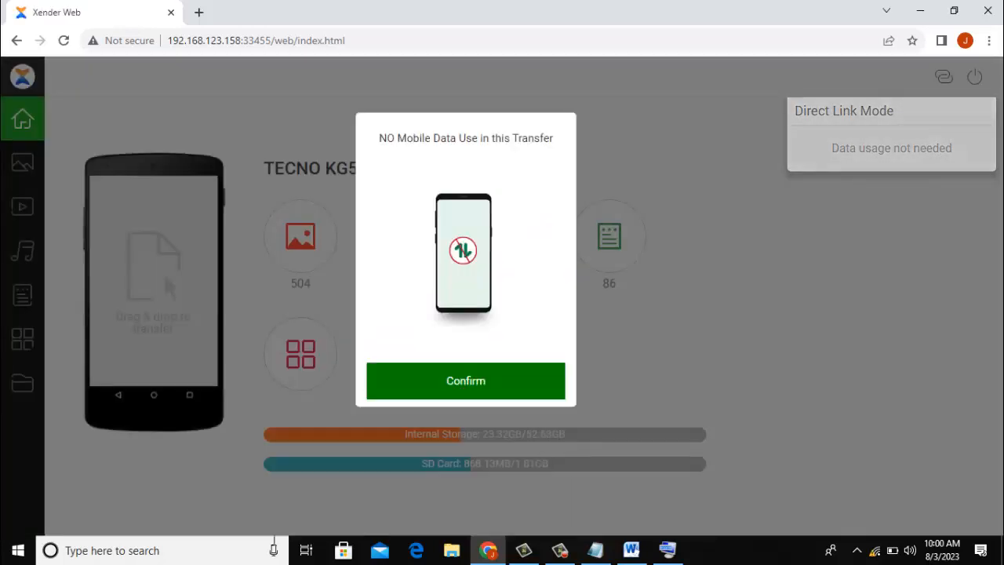
Confirm Xender Web's no-mobile-data notice to reach the TECNO KG5j home page.
{"action": "left_click", "coordinate": [465, 381]}
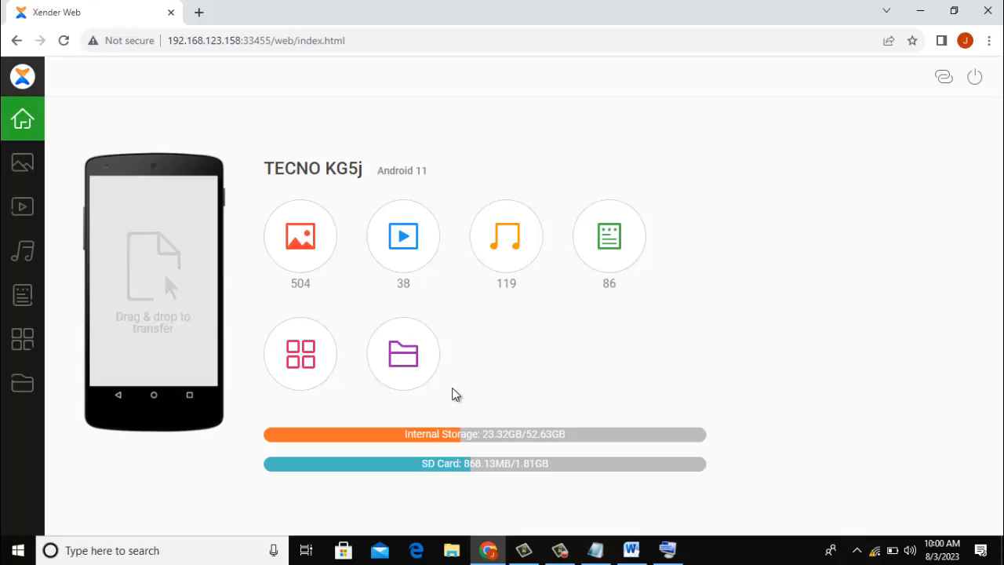
{"action": "mouse_move", "coordinate": [711, 185]}
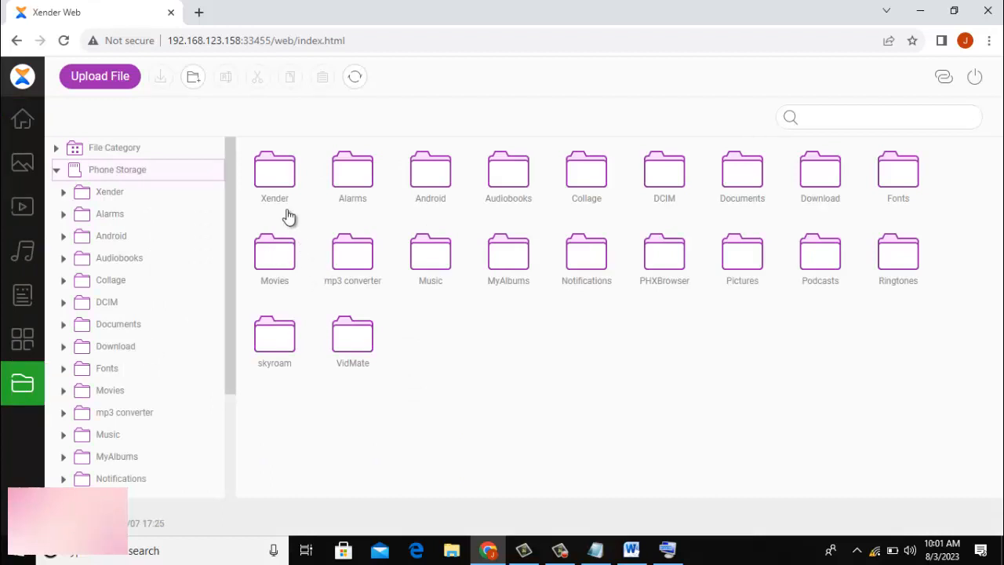
Open the Xender folder and its image subfolder in the phone storage.
{"action": "double_click", "coordinate": [275, 171]}
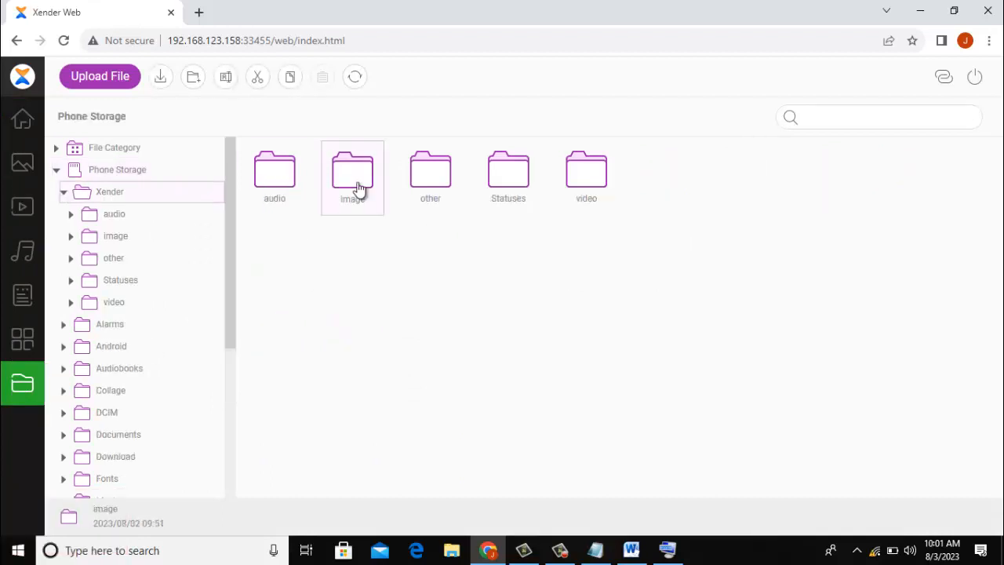
{"action": "double_click", "coordinate": [352, 173]}
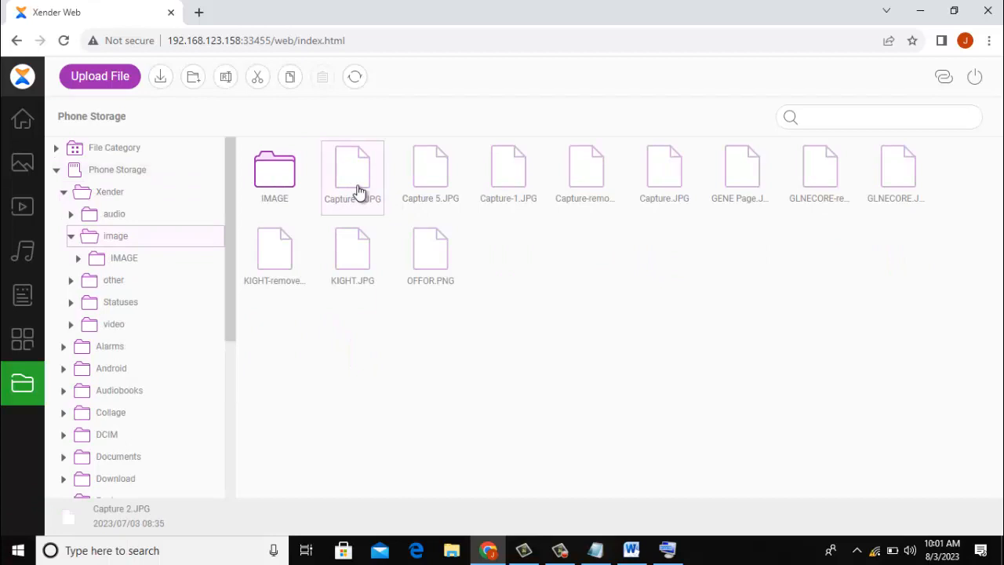